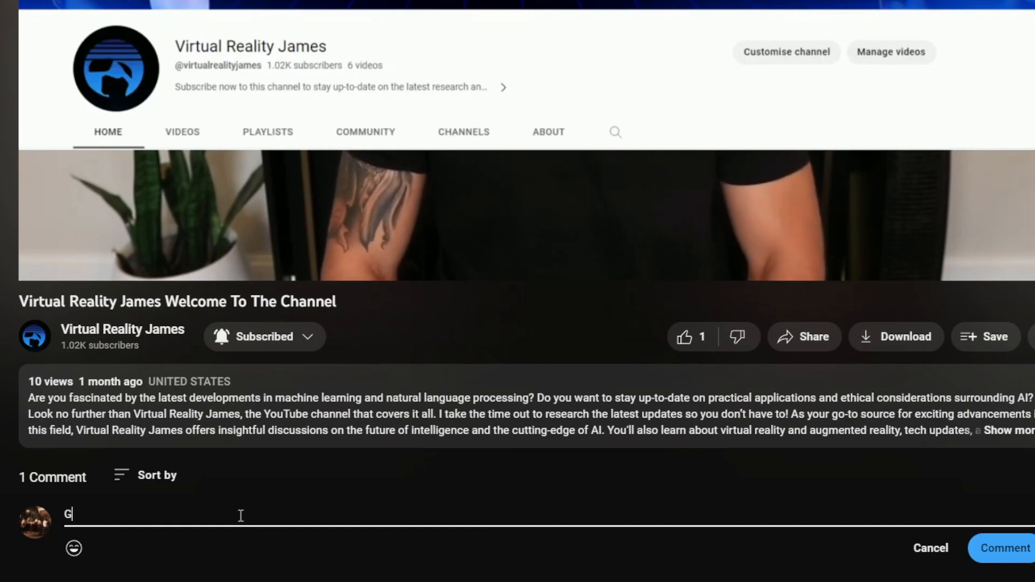
{"action": "type", "text": "reat Video! ❤️"}
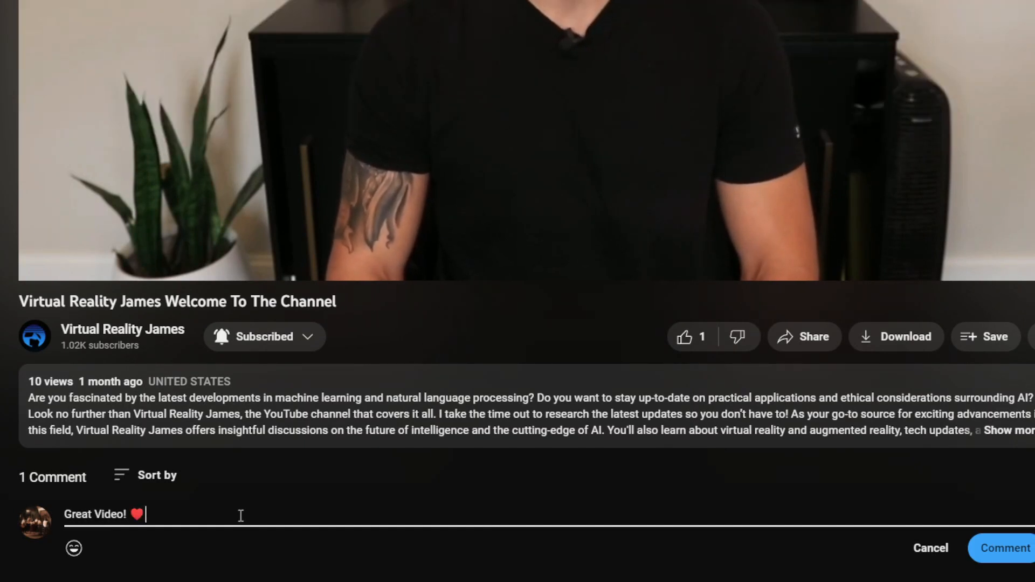
{"action": "type", "text": "Thanks for this!"}
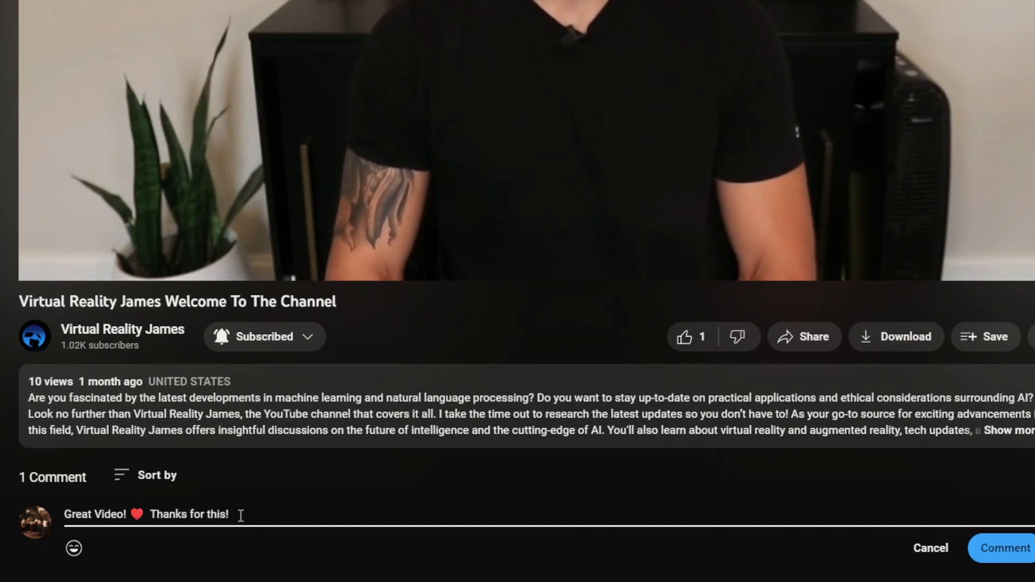